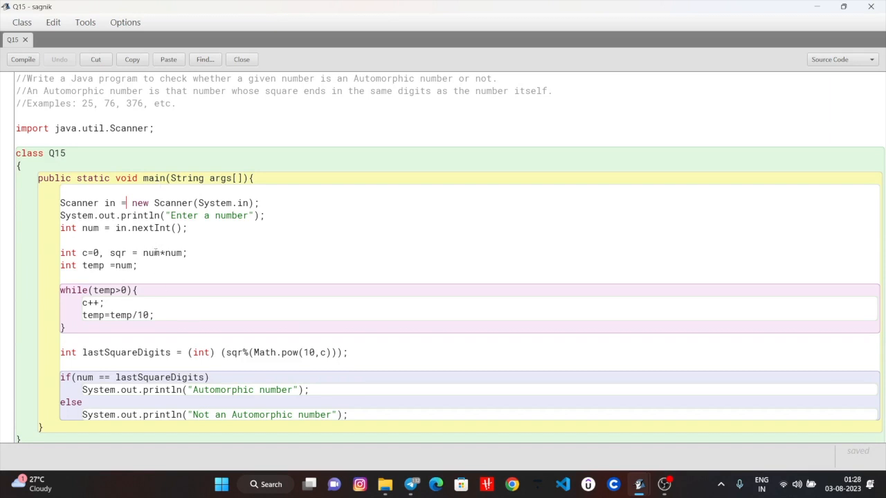
mouse_move(155, 255)
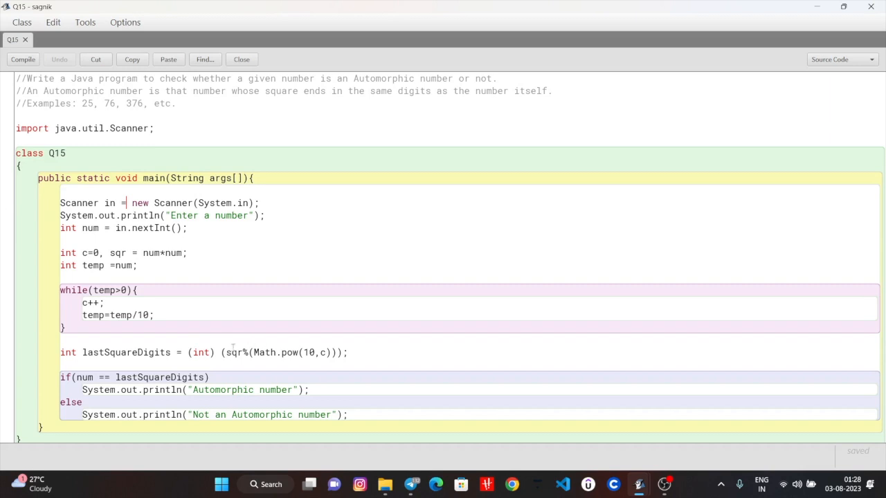
mouse_move(509, 459)
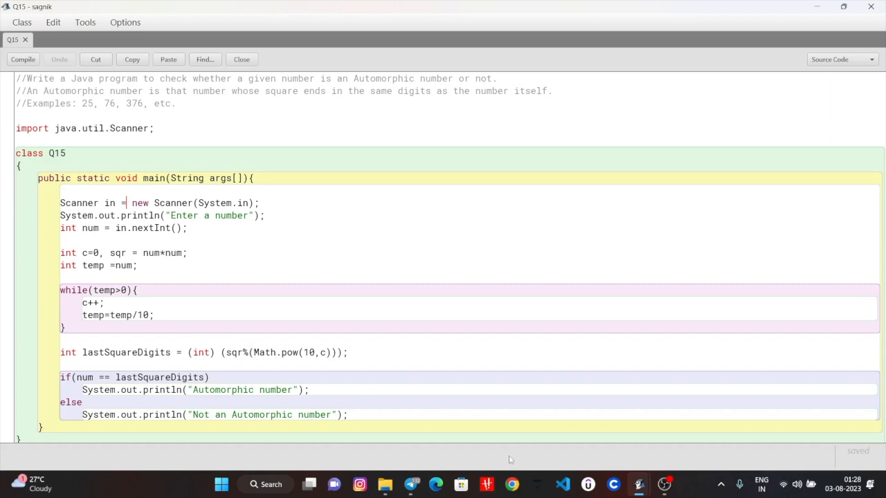
- Bring up Calculator from the taskbar to check the square of 76
left_click(221, 484)
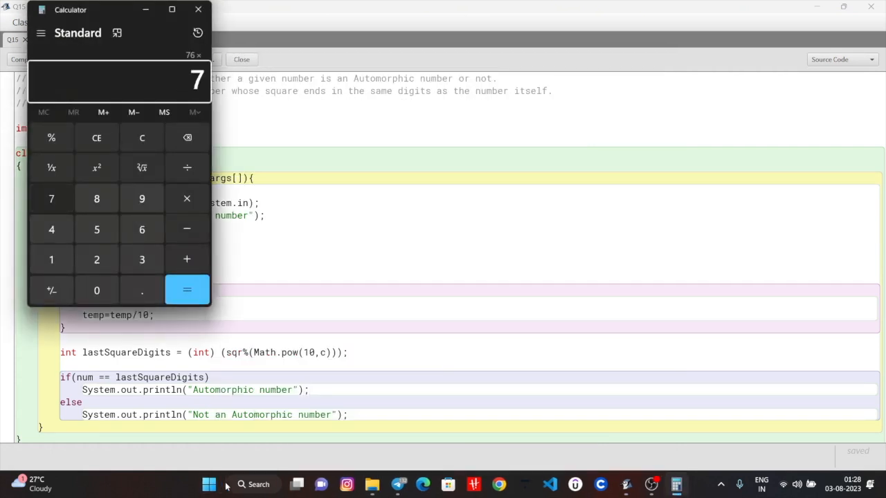
- Close the Calculator and return to the unchanged Q15 source code
left_click(187, 291)
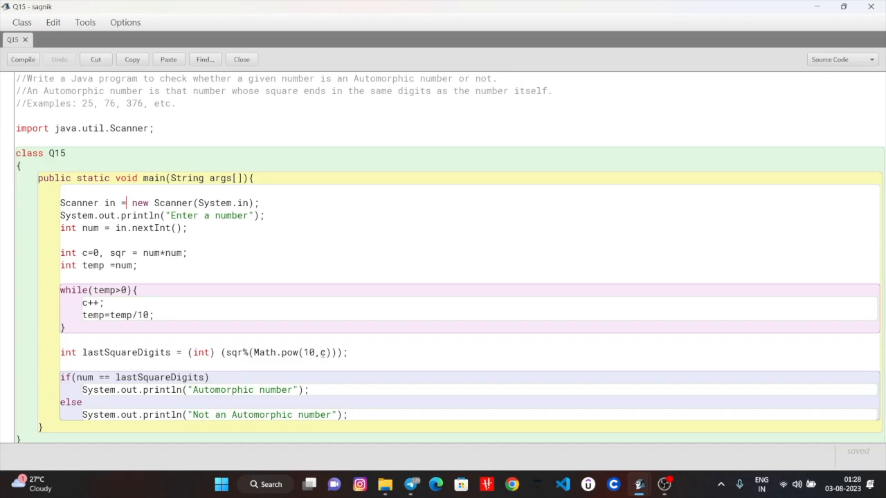
mouse_move(321, 351)
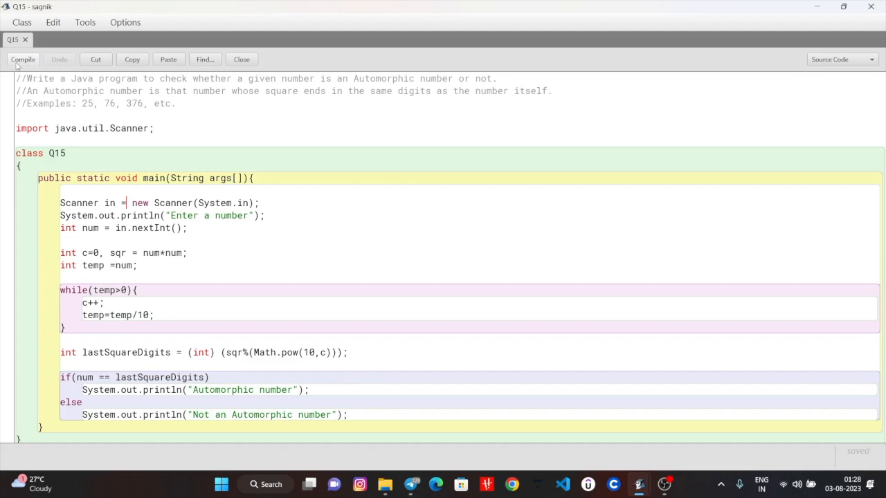
- Run Q15's main method with default arguments from the project overview
left_click(22, 58)
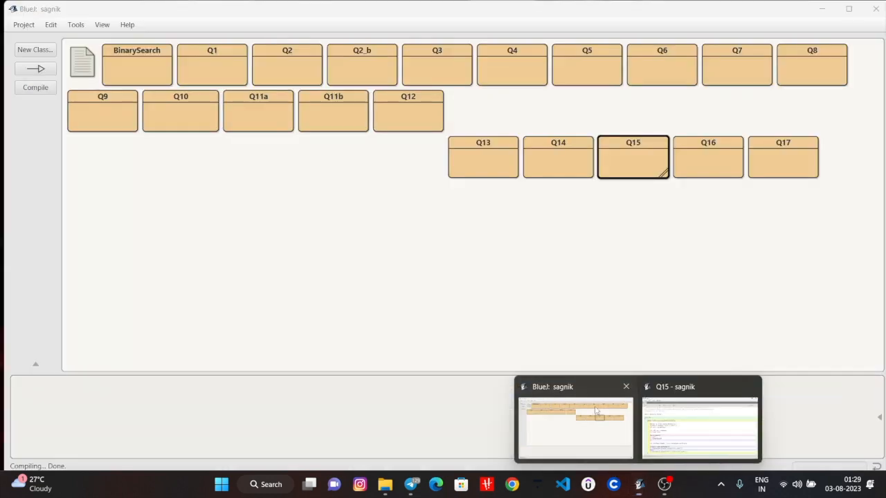
right_click(633, 158)
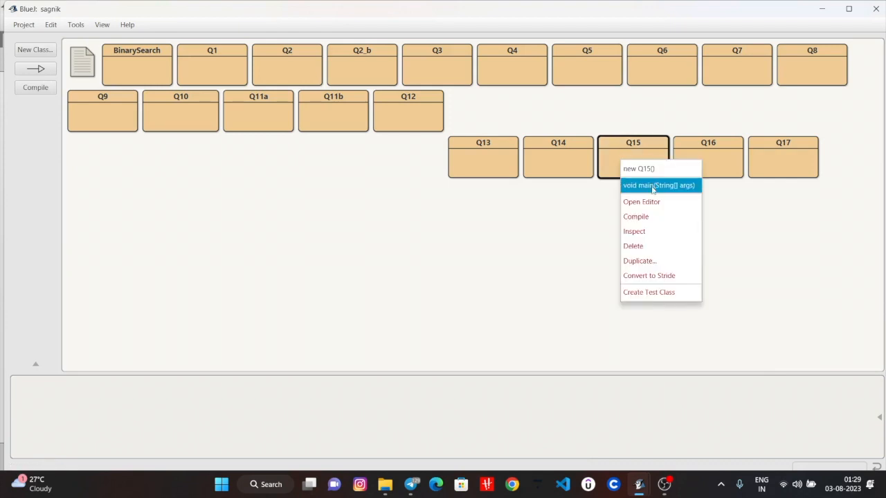
left_click(659, 185)
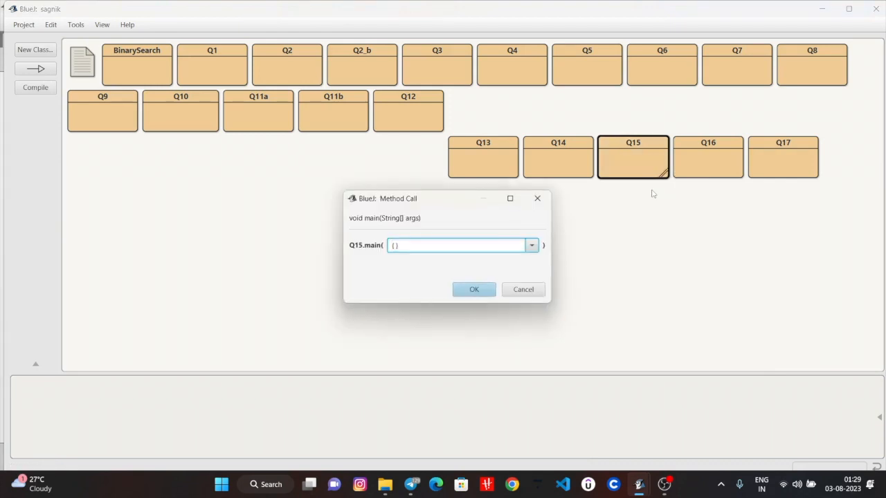
left_click(473, 289)
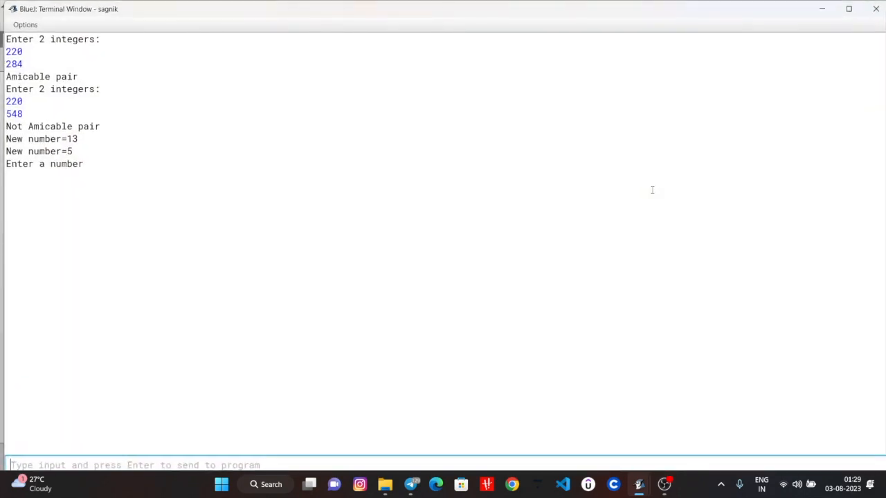
- Test 36 (reported not Automorphic), then enter 76 as the next test number
type("36")
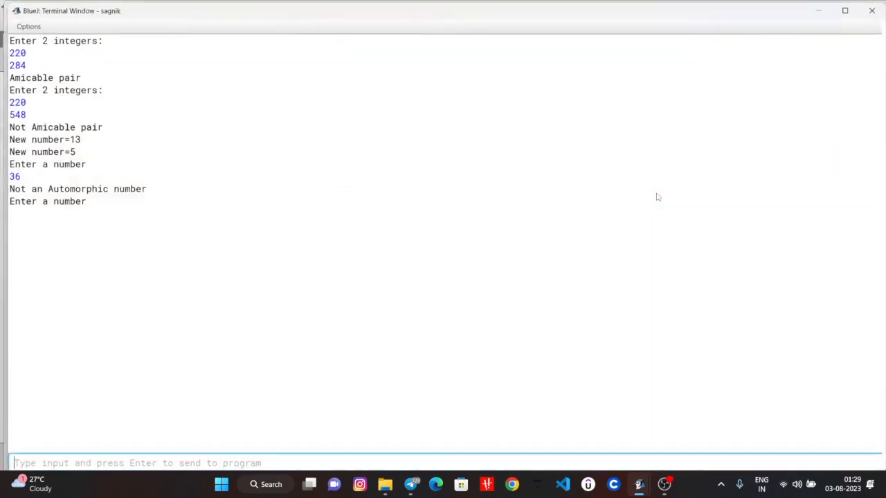
type("7")
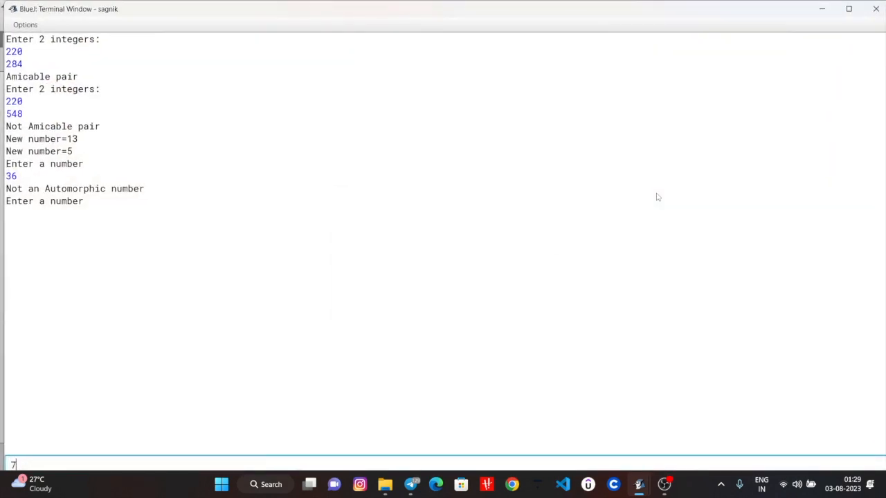
type("6")
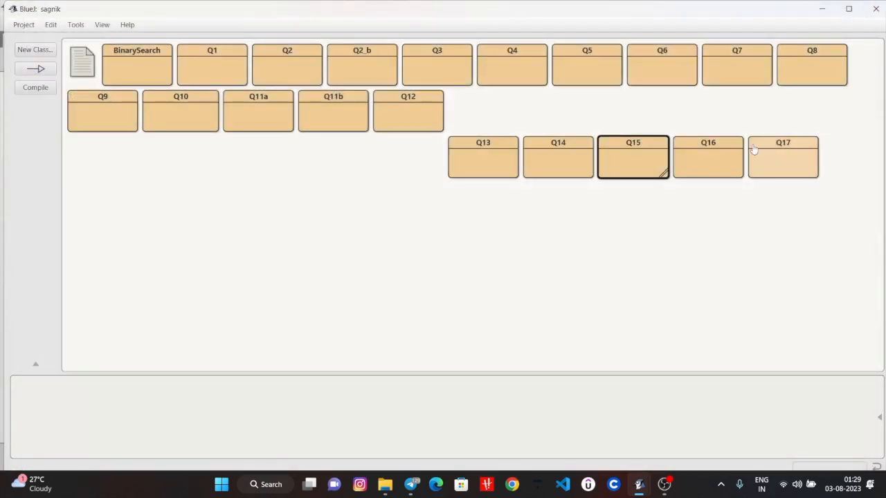
- Submit 76 (reported Automorphic) and start Q15's main method again with default arguments
right_click(632, 158)
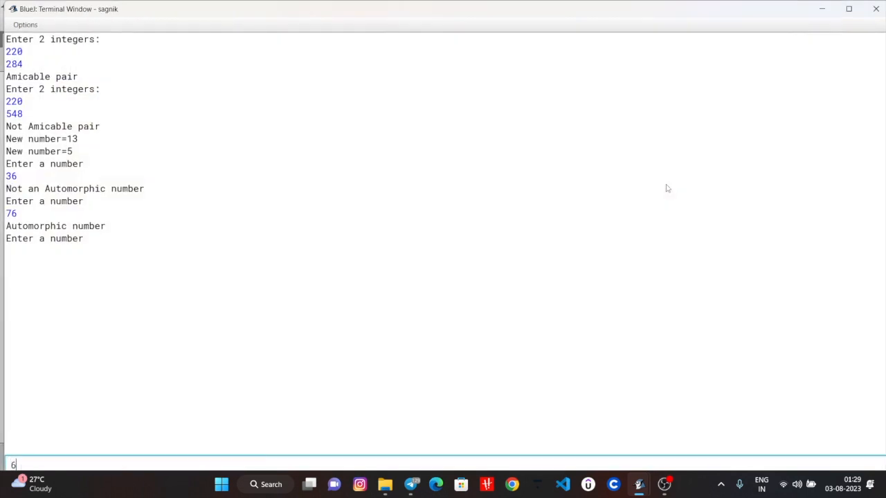
key("enter")
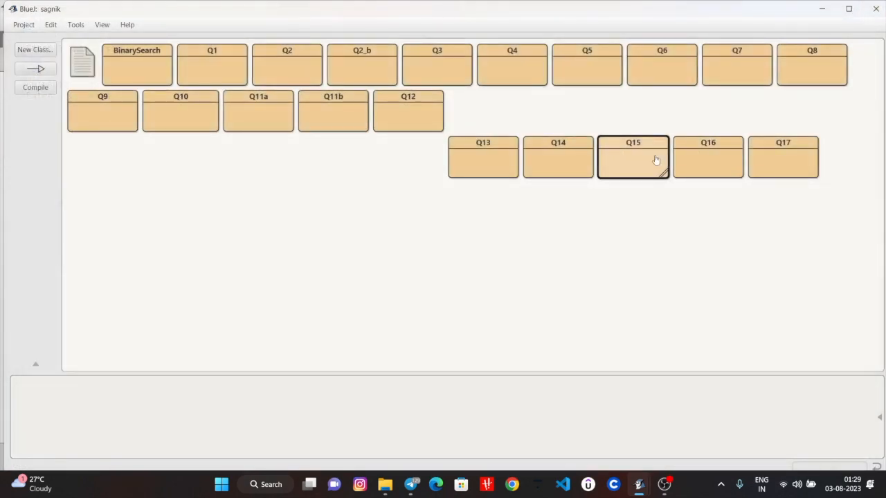
right_click(633, 158)
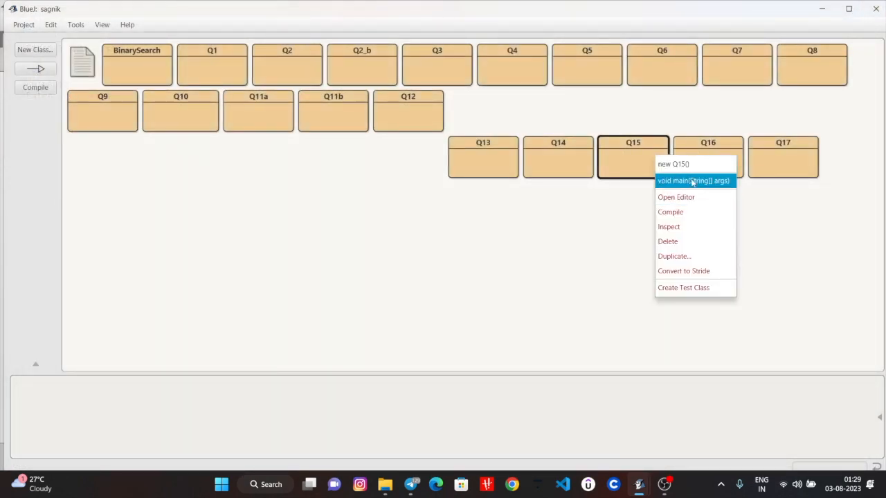
left_click(692, 180)
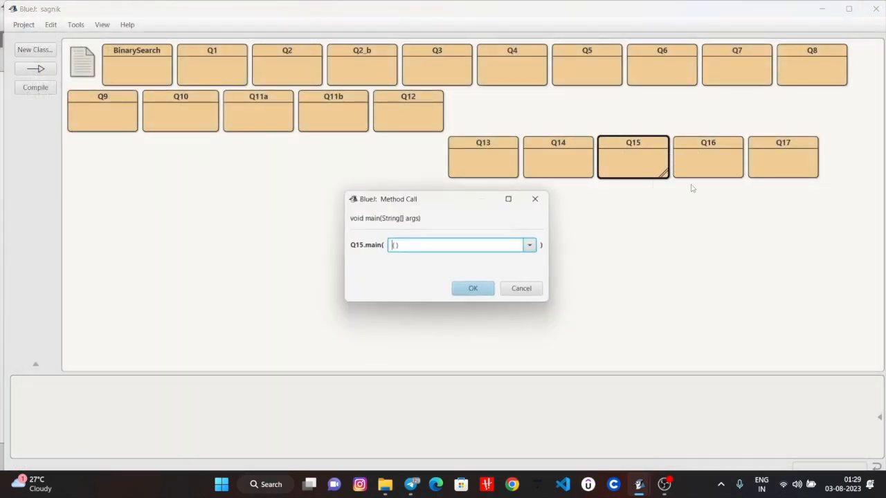
left_click(474, 288)
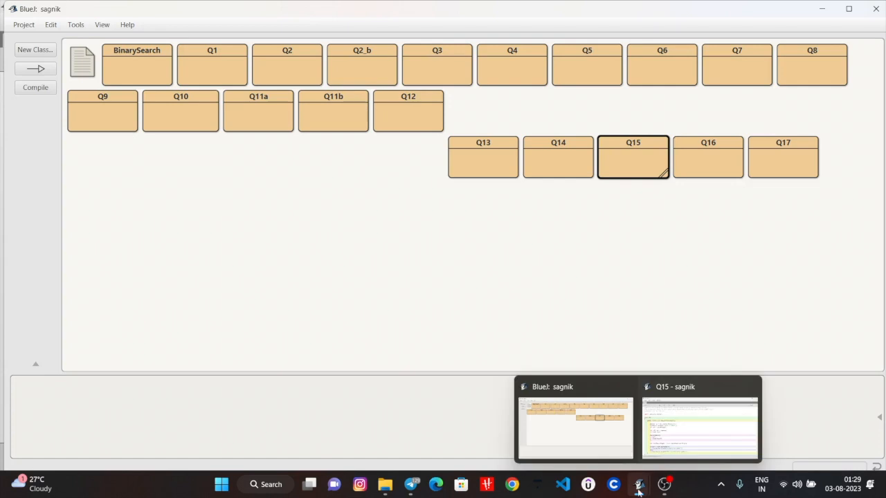
- Return to the Q15 source and tidy the blank lines around the digit-counting while loop
left_click(701, 422)
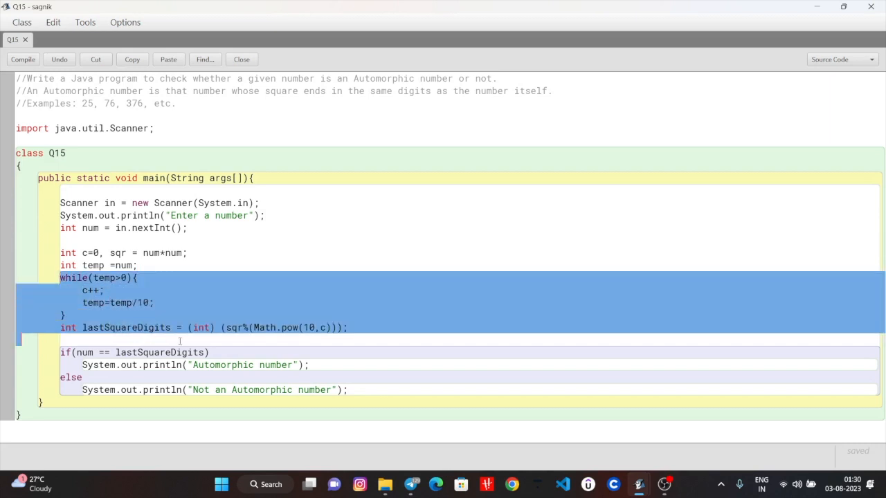
left_click(209, 353)
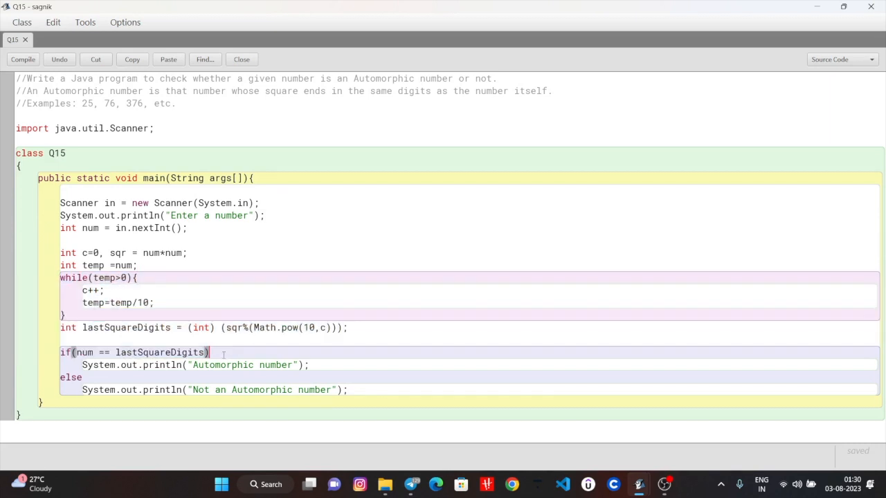